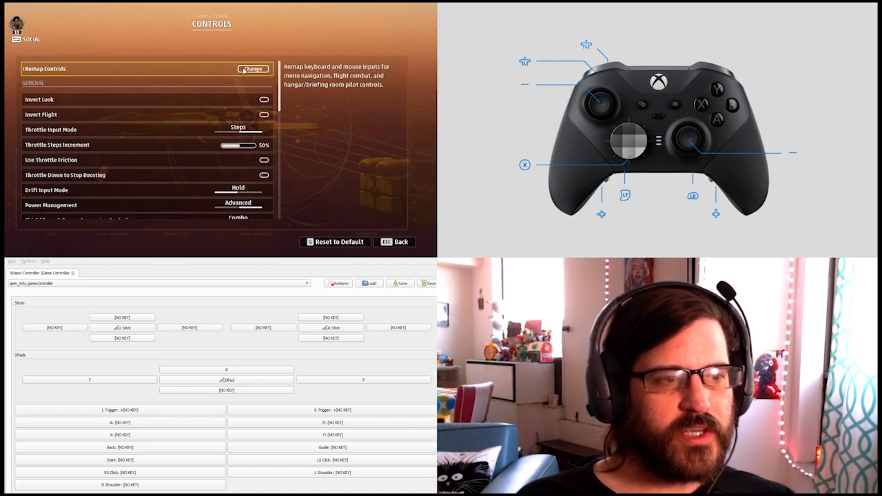
# Open Remap Controls and go into the Flight keyboard and mouse bindings
pyautogui.click(252, 68)
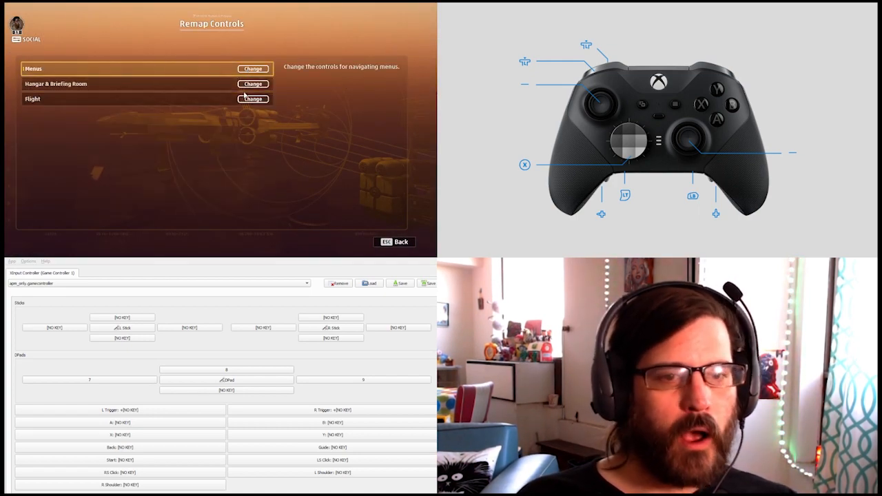
pyautogui.click(252, 99)
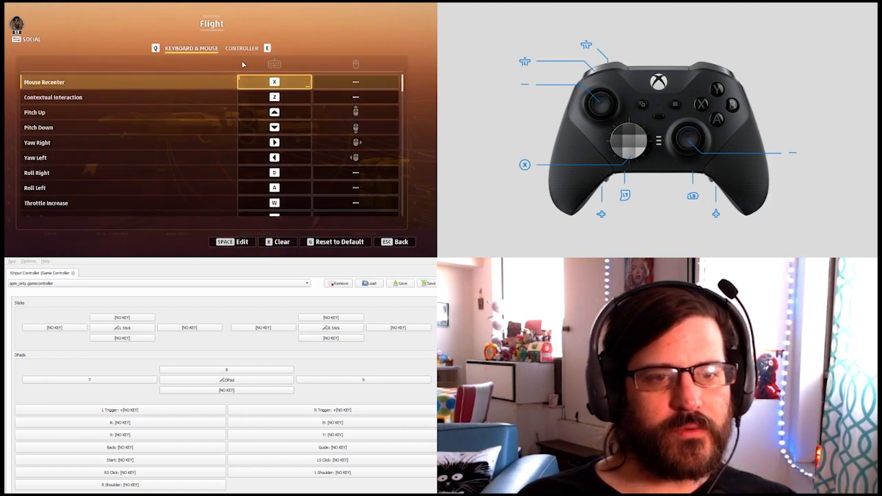
pyautogui.scroll(-3)
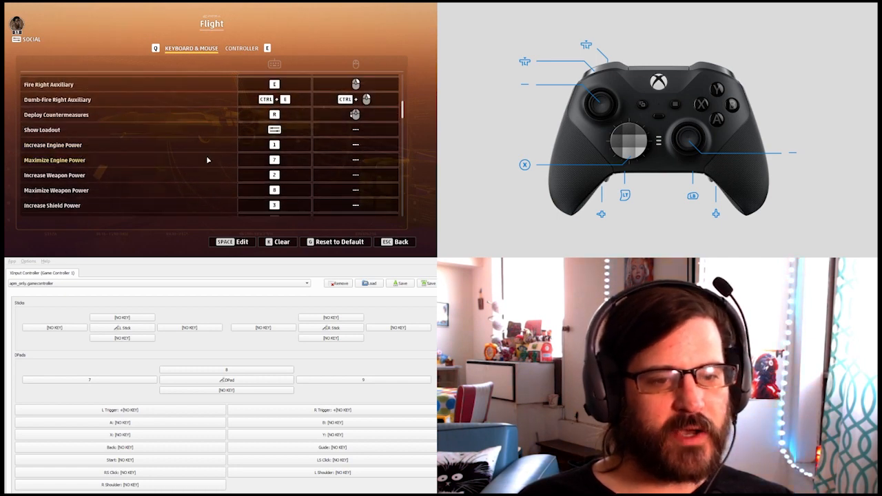
pyautogui.click(274, 160)
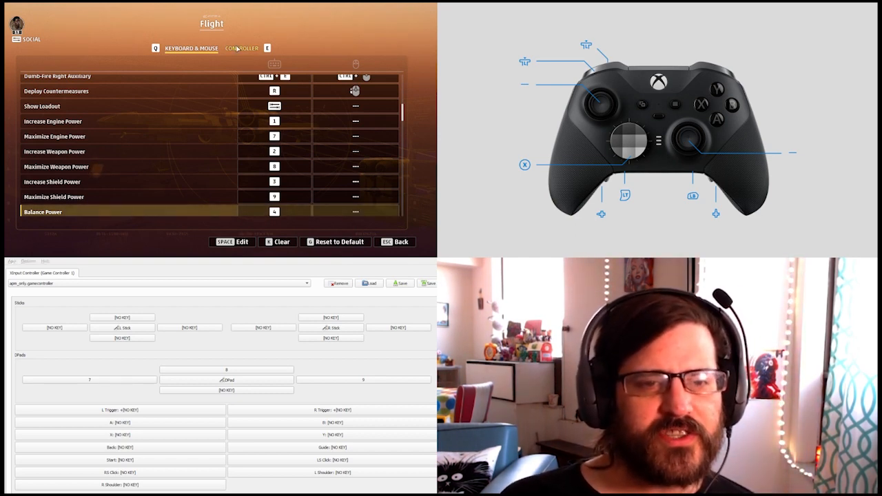
# Review the Controller flight bindings list, then go back to Remap Controls
pyautogui.click(242, 48)
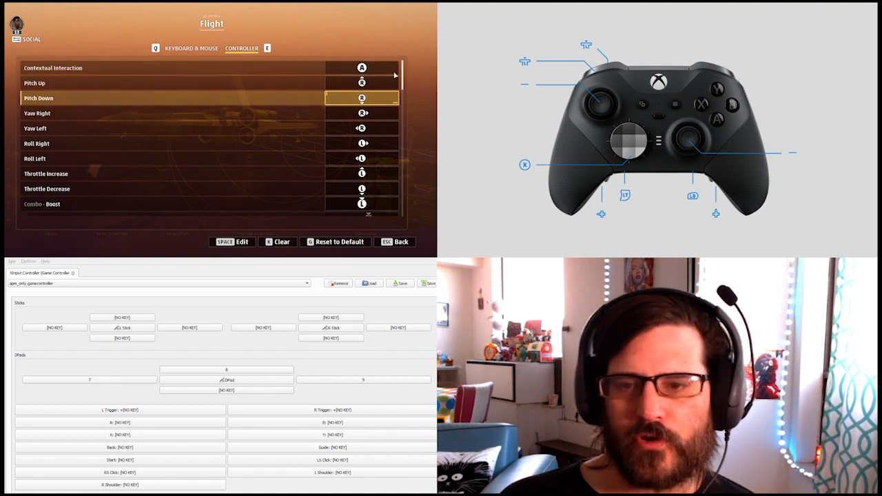
pyautogui.scroll(-3)
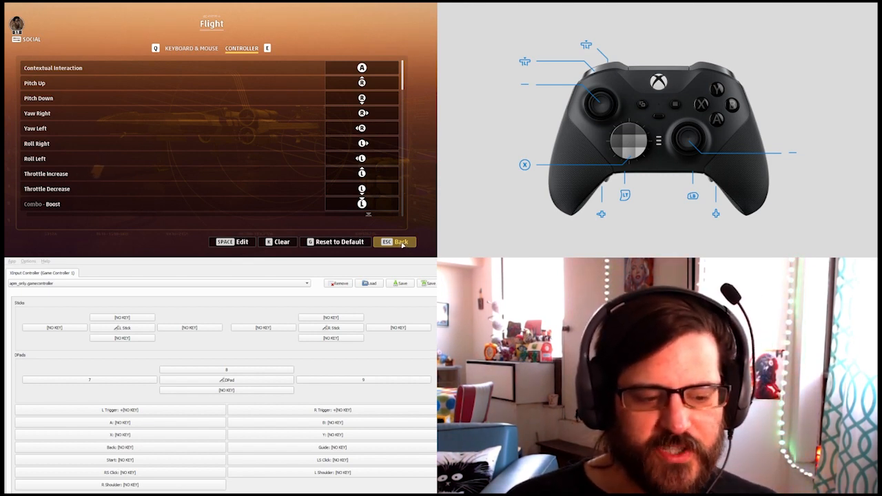
pyautogui.click(400, 242)
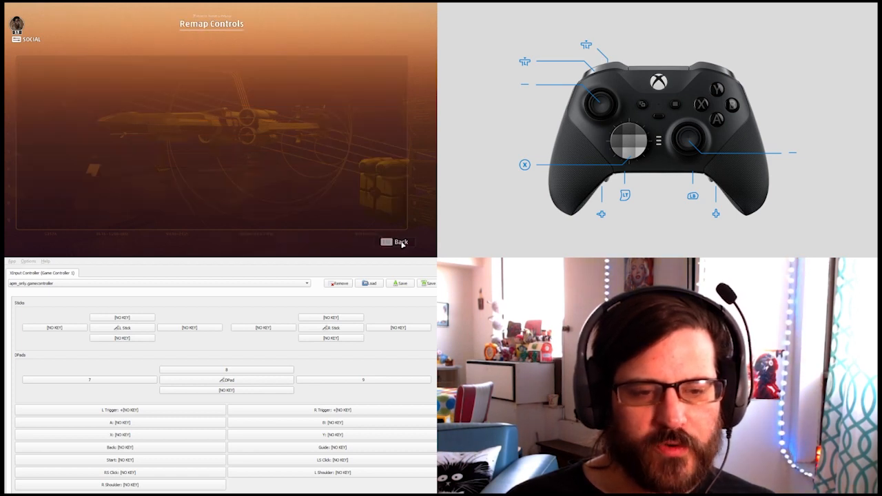